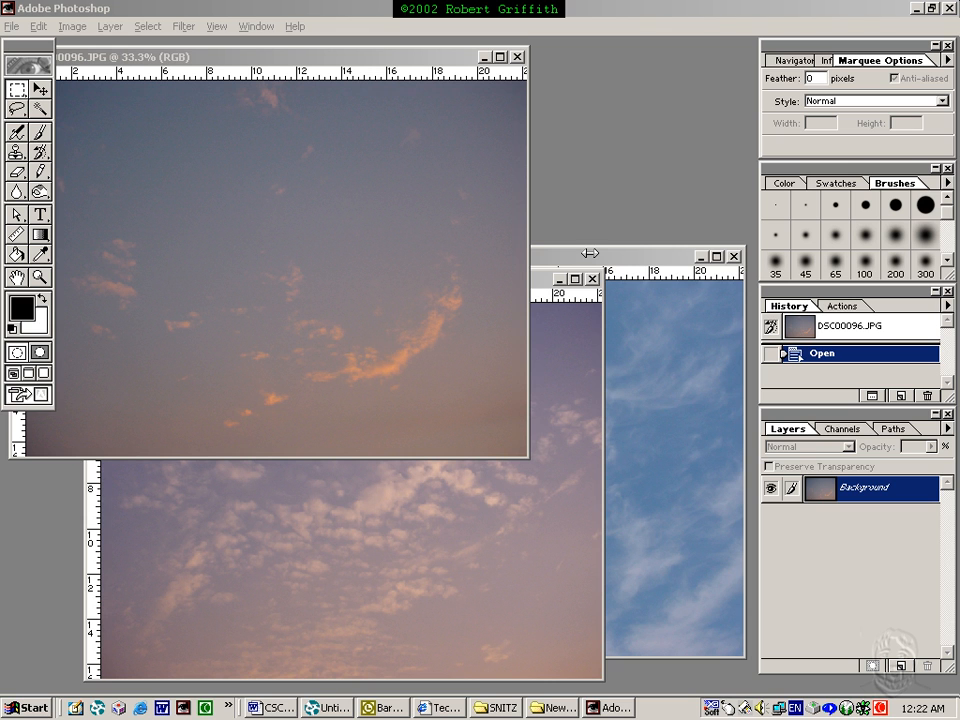
pyautogui.moveTo(590, 258)
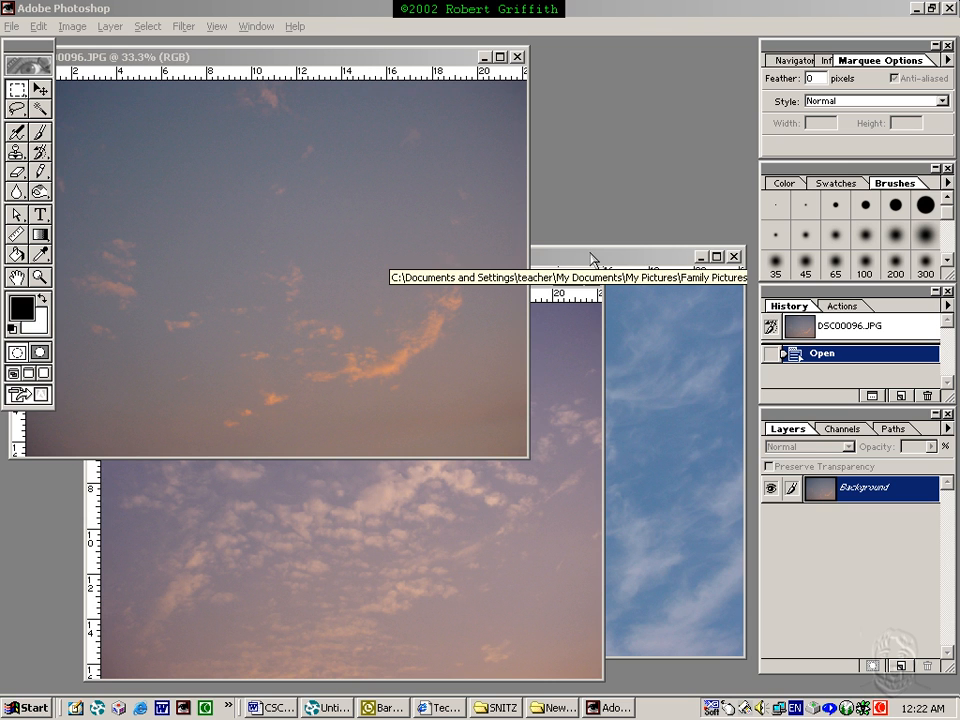
pyautogui.moveTo(712, 164)
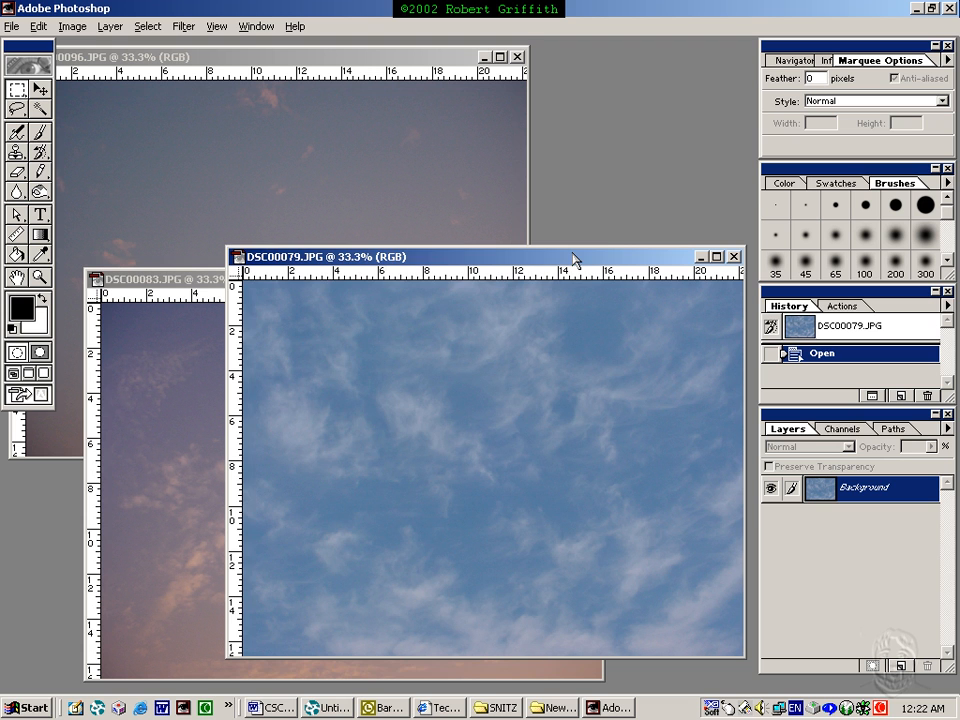
# Step: Apply Auto Contrast then Auto Levels to the dusky sunset sky photo and start closing it
pyautogui.click(156, 278)
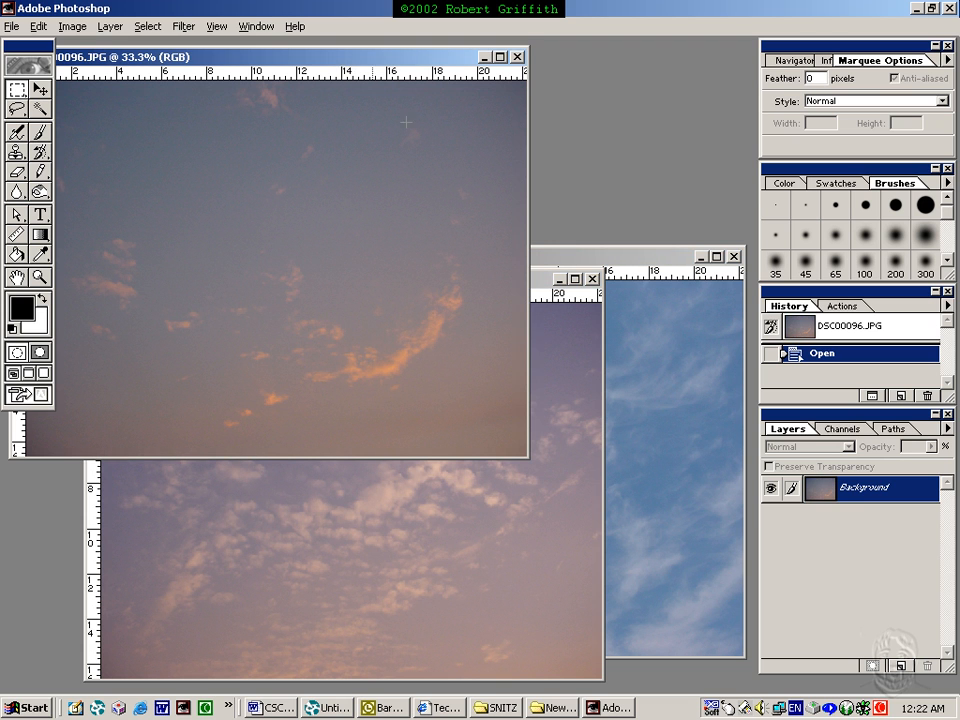
pyautogui.moveTo(322, 62)
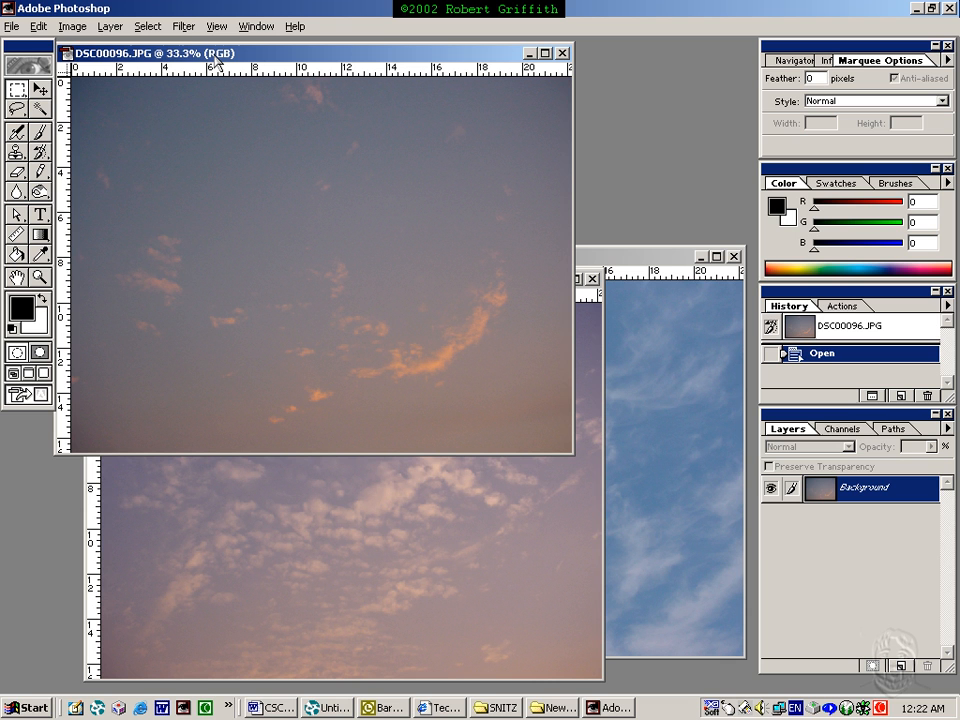
pyautogui.click(72, 24)
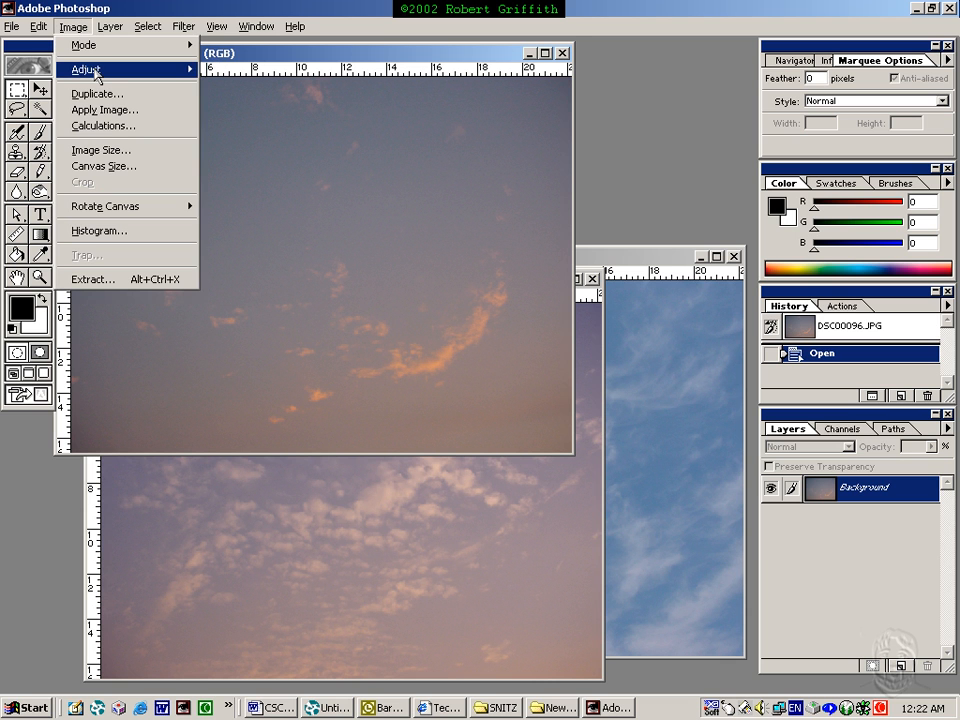
pyautogui.click(84, 68)
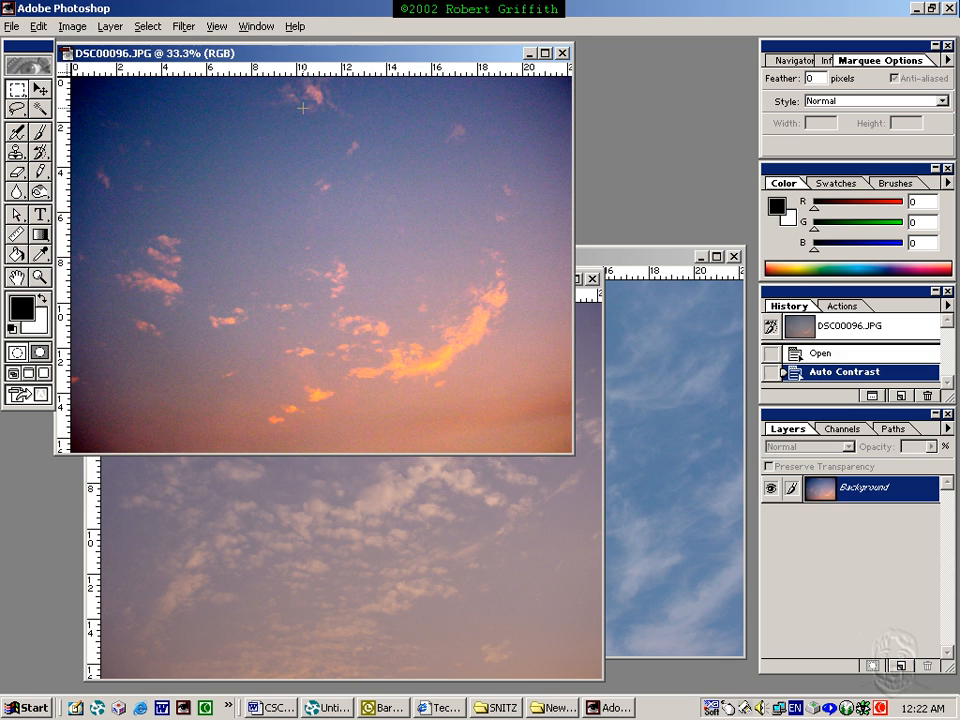
pyautogui.moveTo(332, 336)
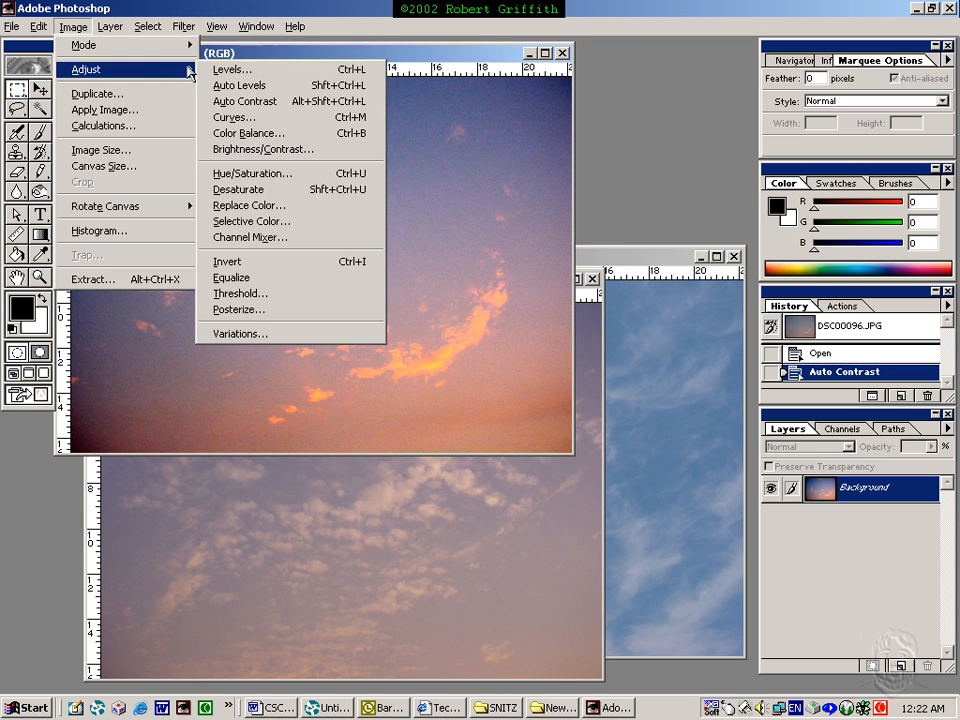
pyautogui.click(232, 84)
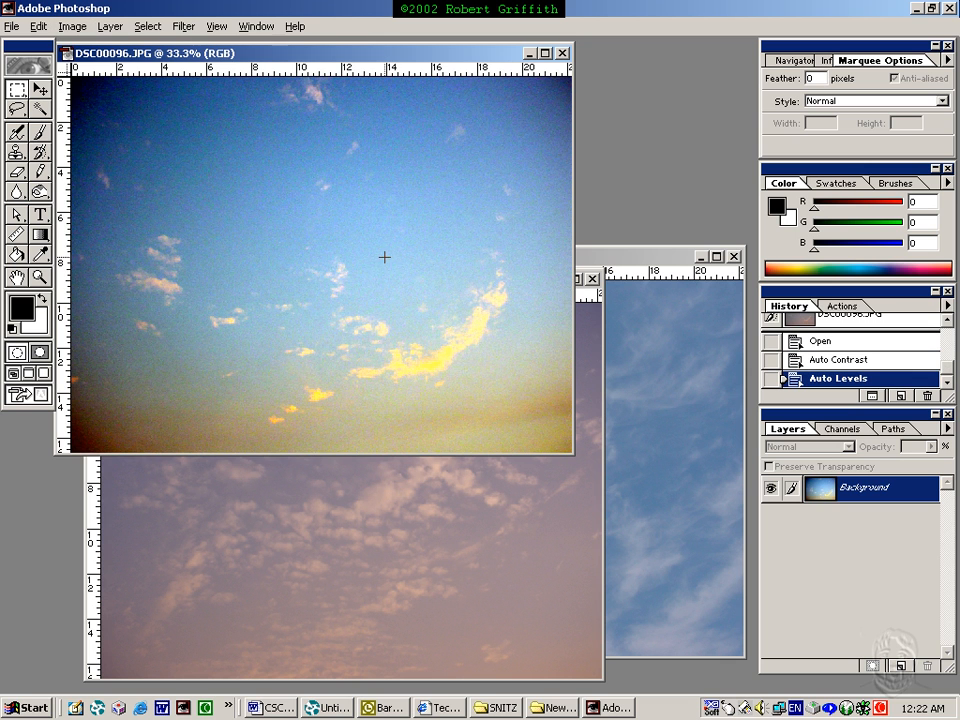
pyautogui.moveTo(470, 386)
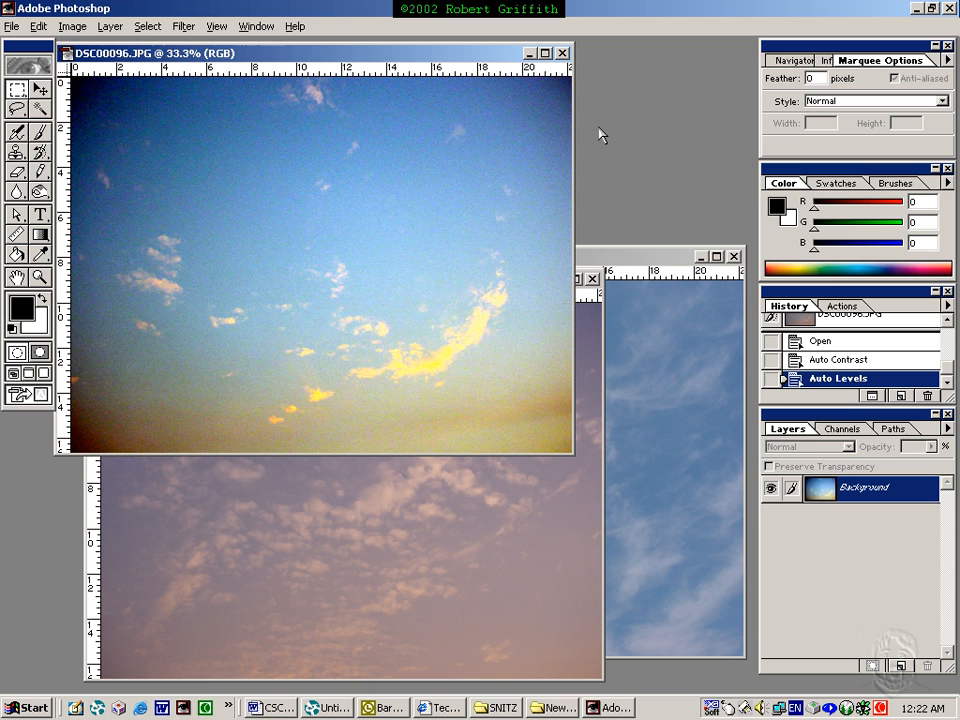
pyautogui.moveTo(568, 68)
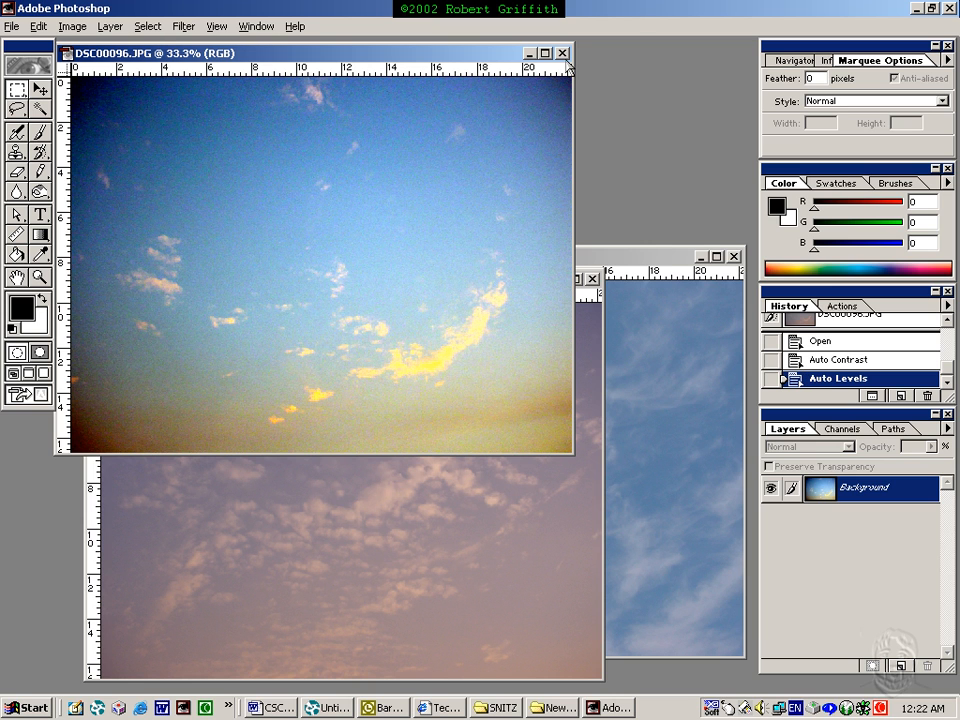
pyautogui.click(562, 52)
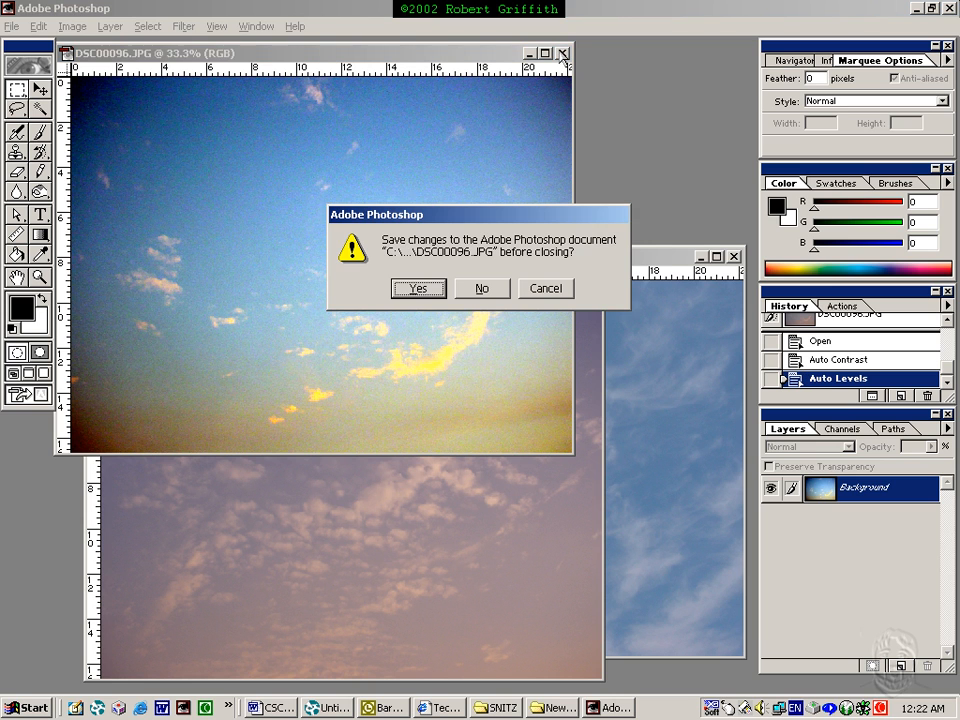
# Step: Discard the sunset photo's changes, then apply Auto Contrast and Auto Levels to the pink cloud photo
pyautogui.click(482, 288)
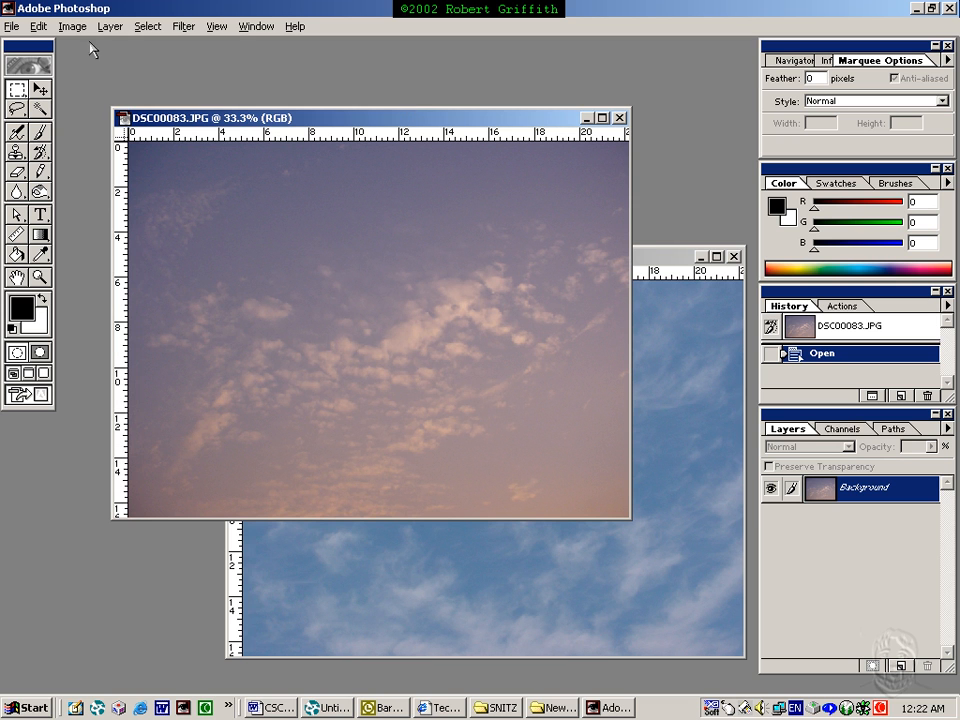
pyautogui.click(72, 26)
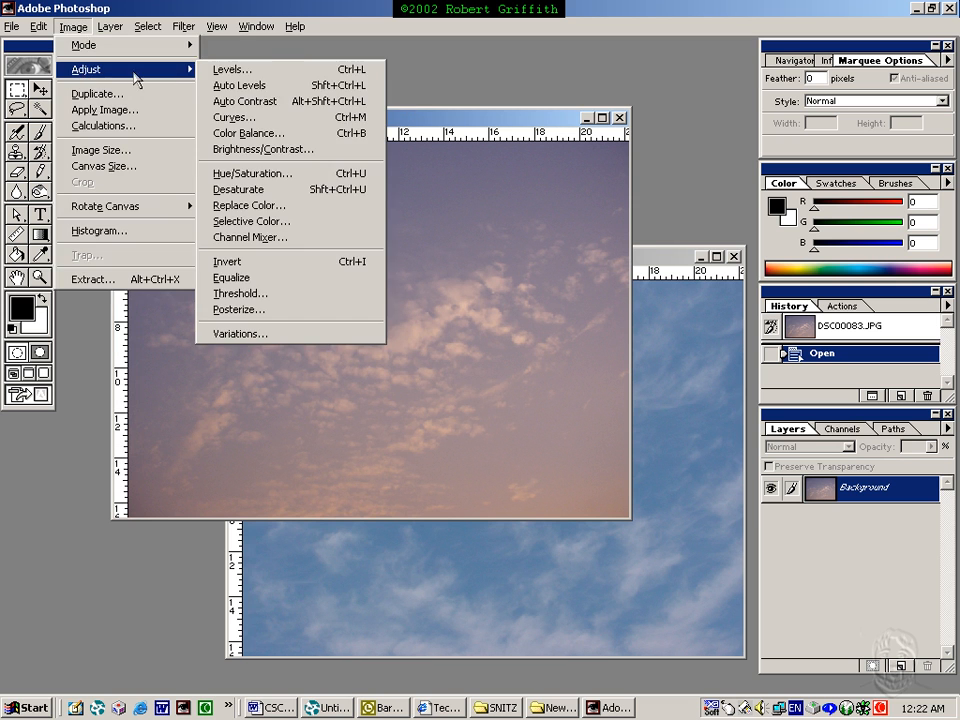
pyautogui.click(244, 100)
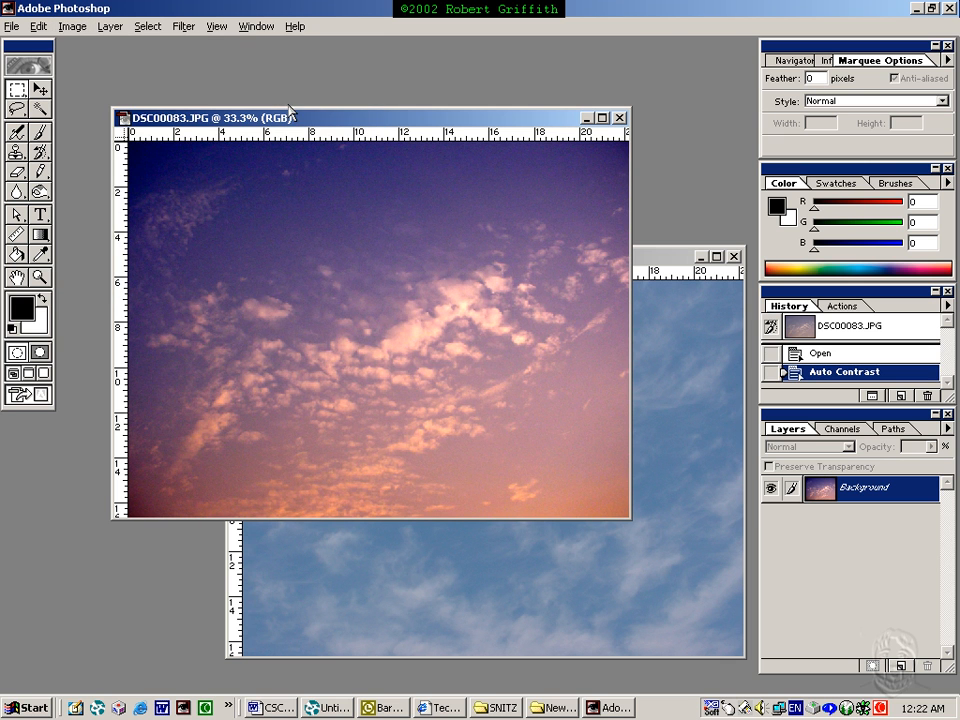
pyautogui.click(72, 26)
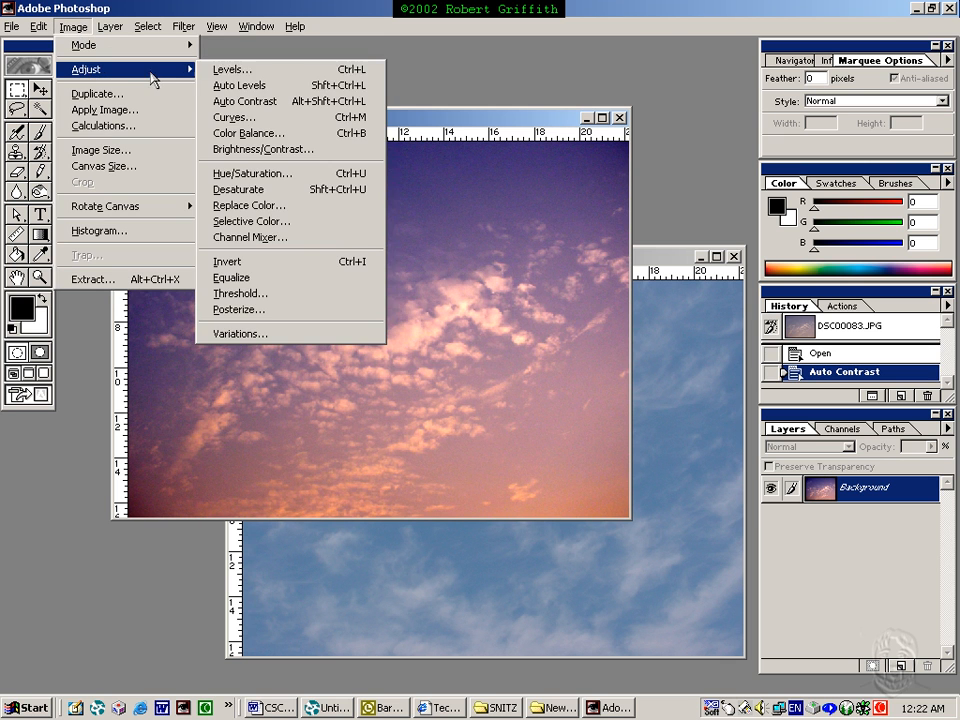
pyautogui.click(240, 84)
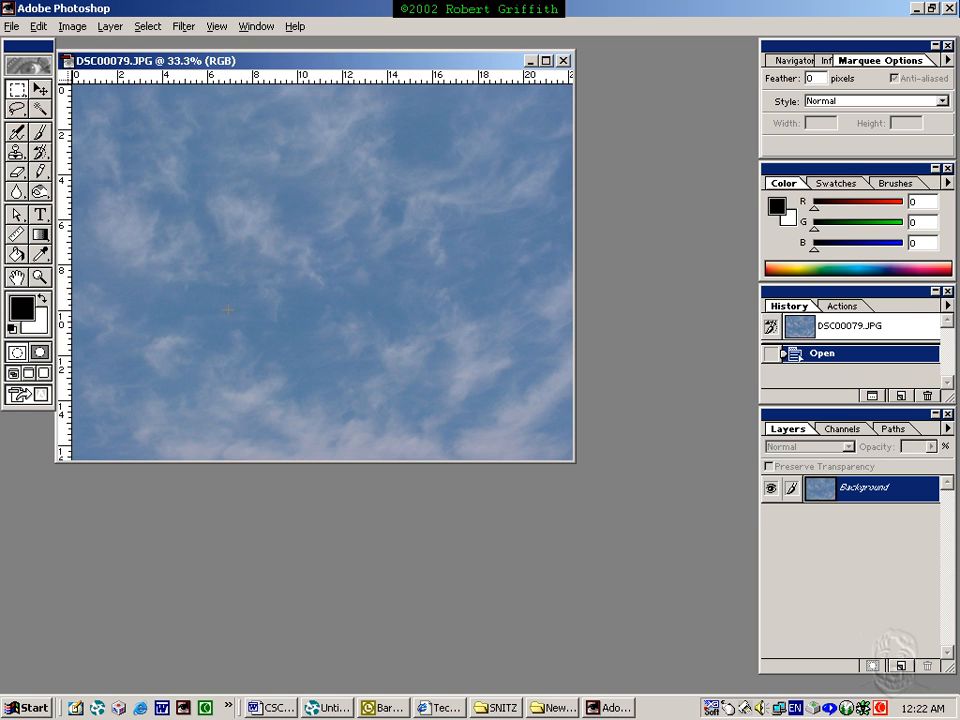
pyautogui.moveTo(238, 132)
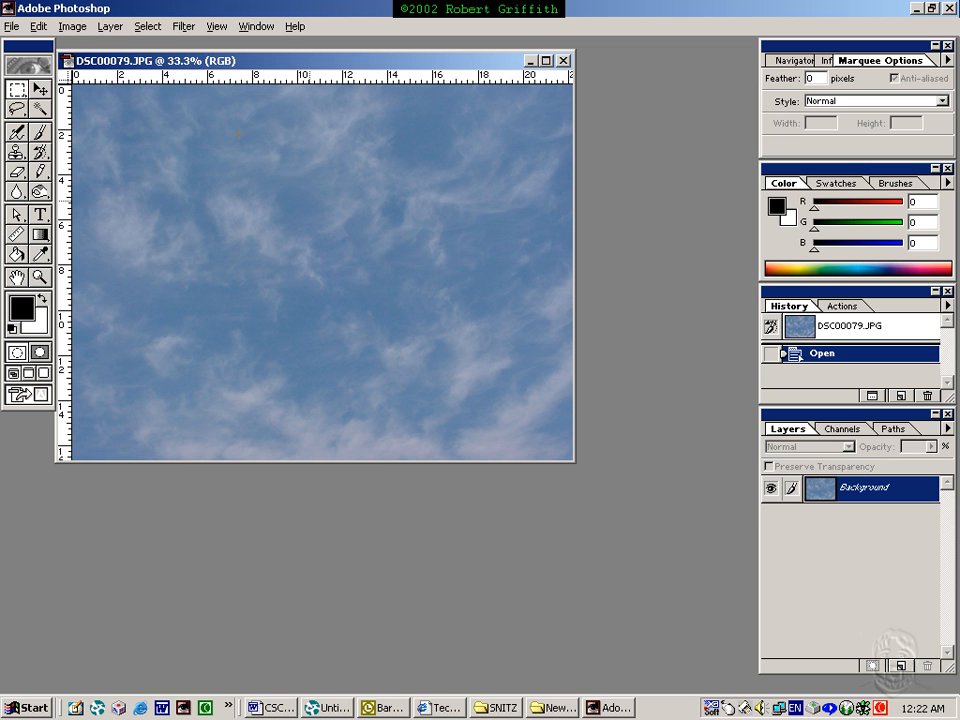
# Step: Apply Auto Contrast then Auto Levels to the blue cirrus photo DSC00079, yielding dark dramatic clouds
pyautogui.click(72, 26)
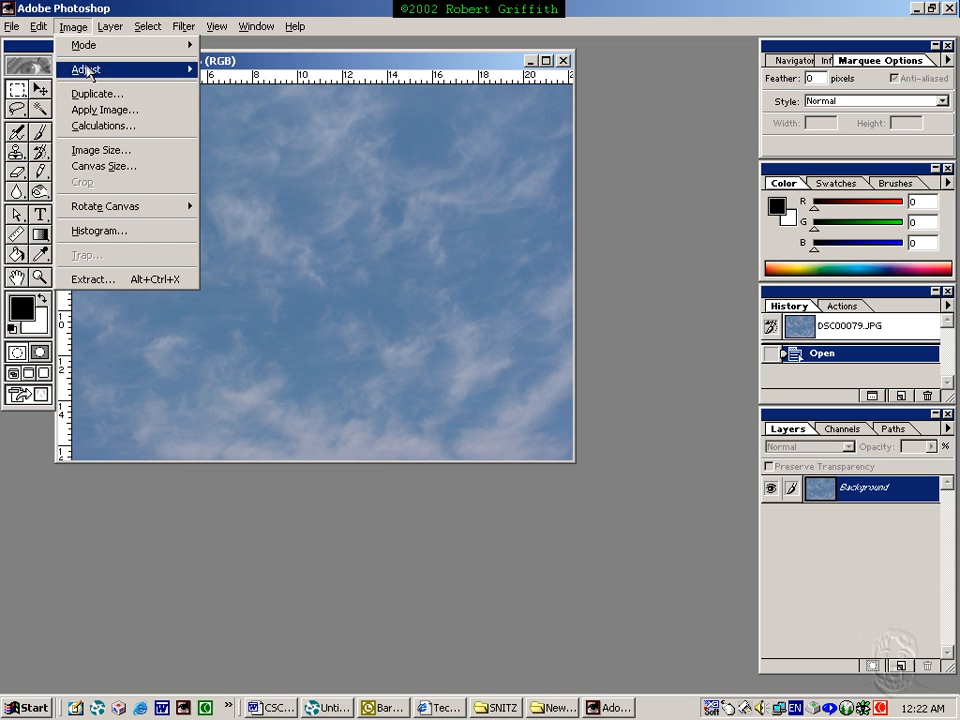
pyautogui.click(86, 68)
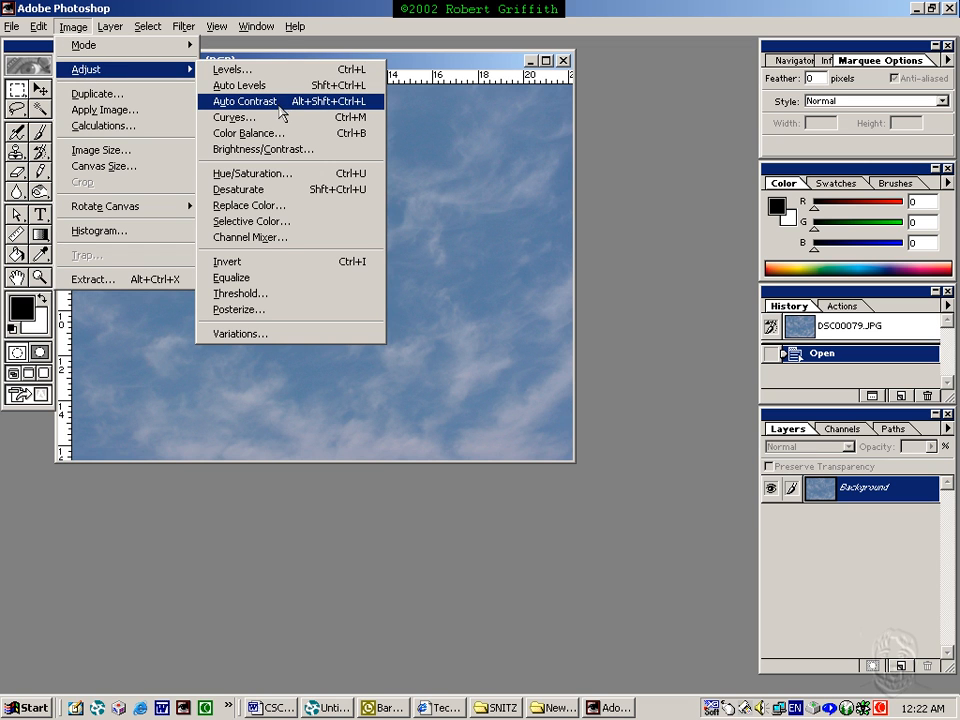
pyautogui.click(244, 100)
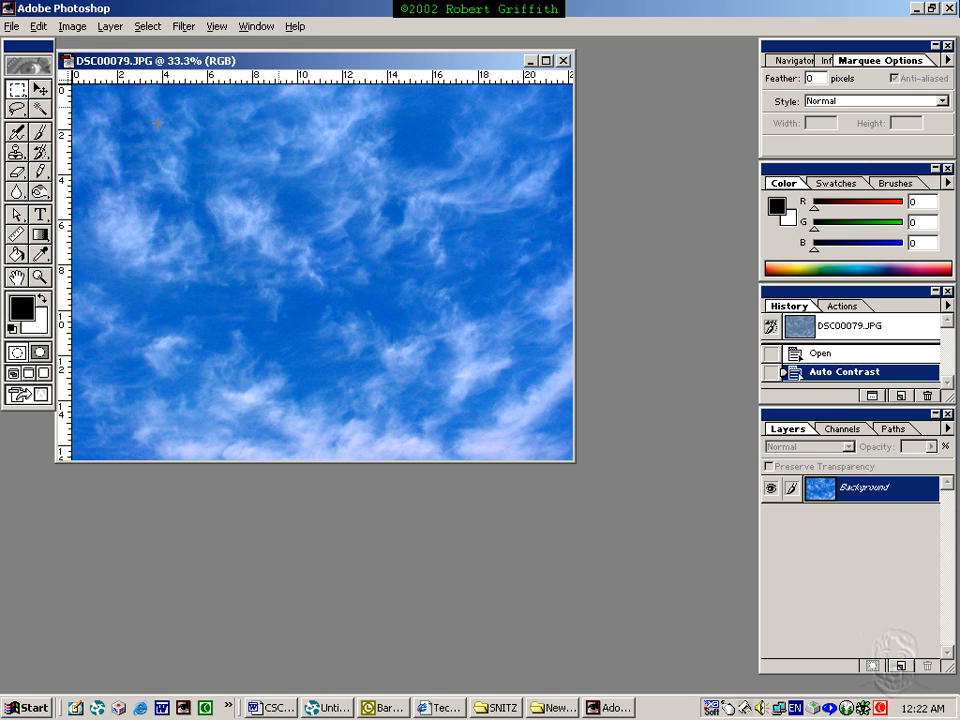
pyautogui.click(72, 26)
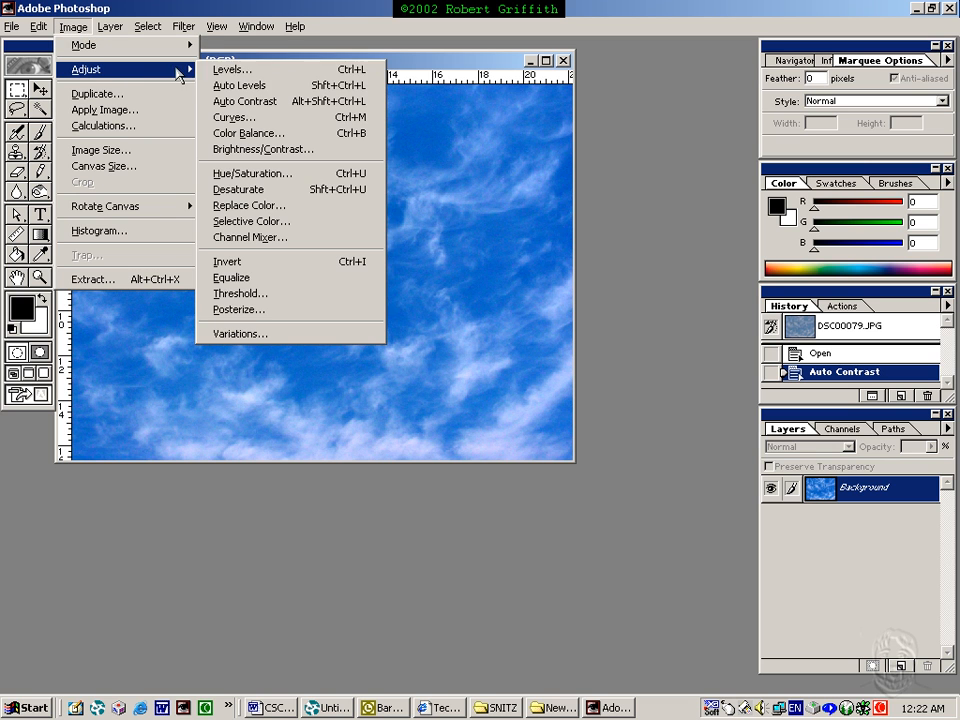
pyautogui.click(240, 84)
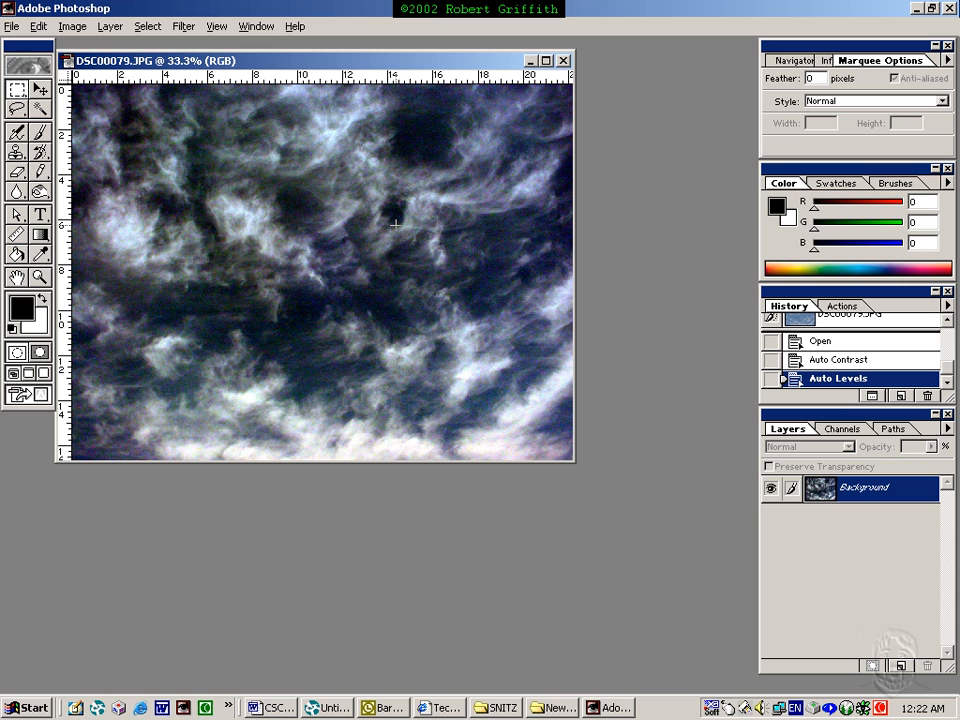
pyautogui.moveTo(580, 148)
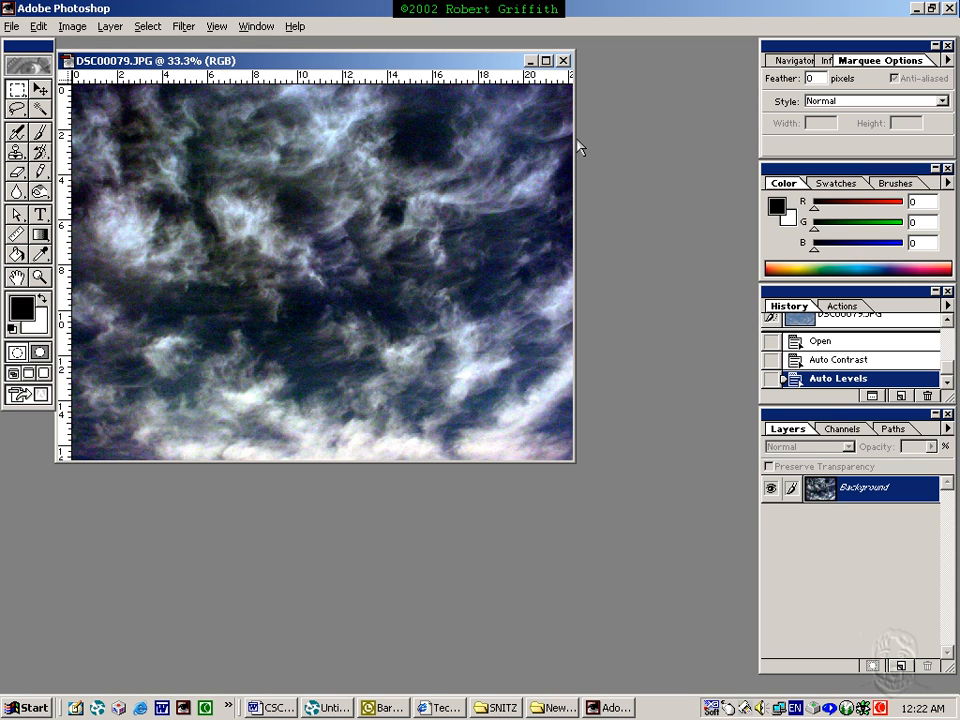
pyautogui.moveTo(644, 398)
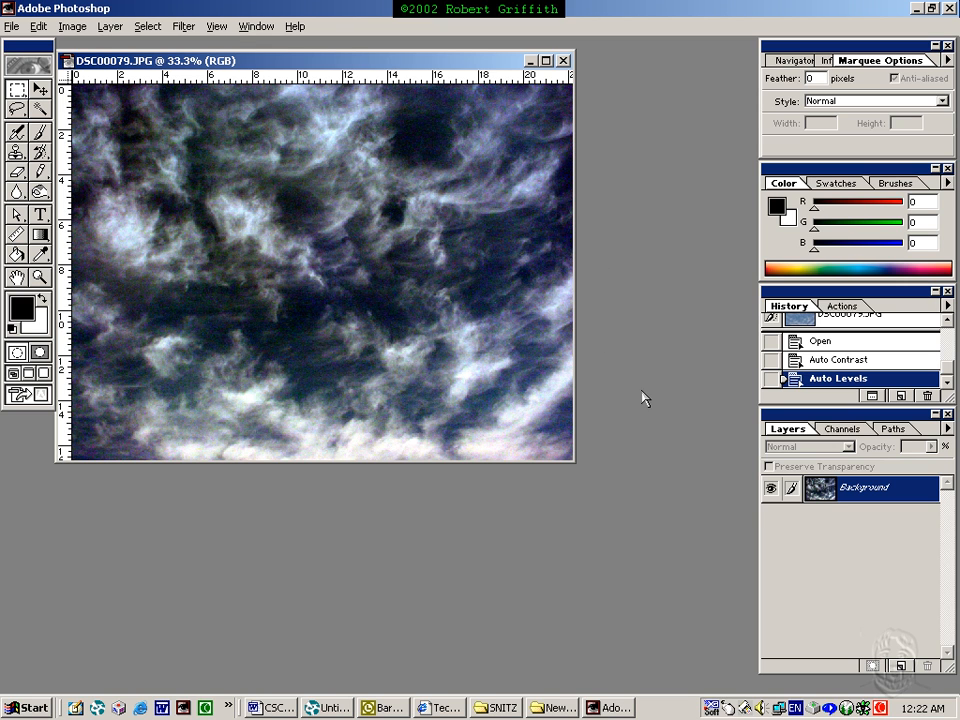